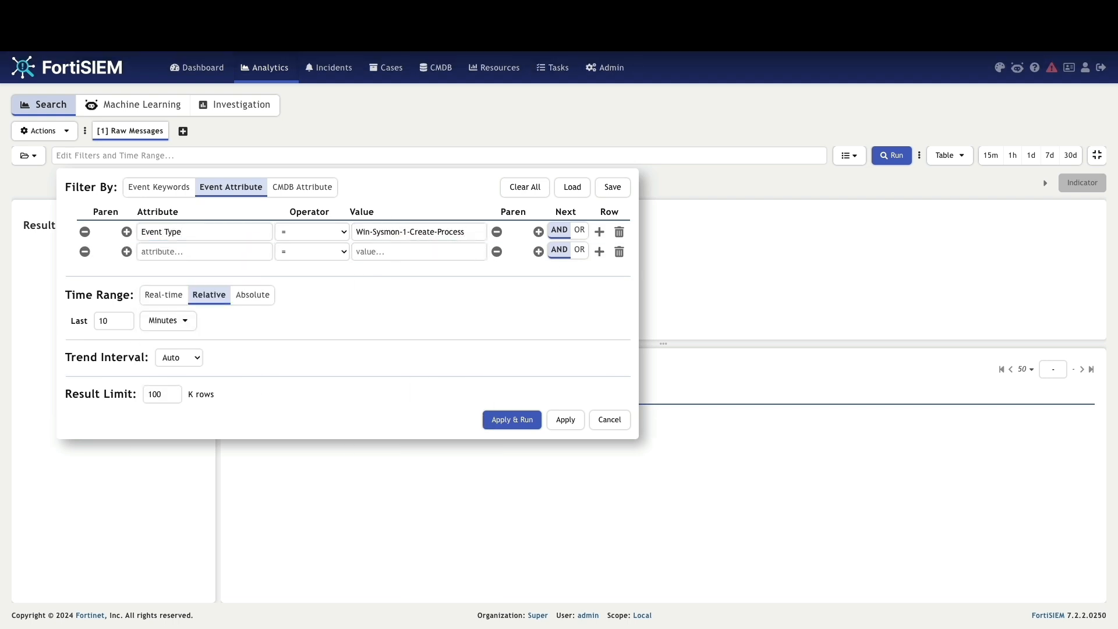
Step: Run the bookings_app.exe process-create search with Command, Process Id, Process Name, File Version and User columns, showing the reporting-IP breakdown
click(205, 252)
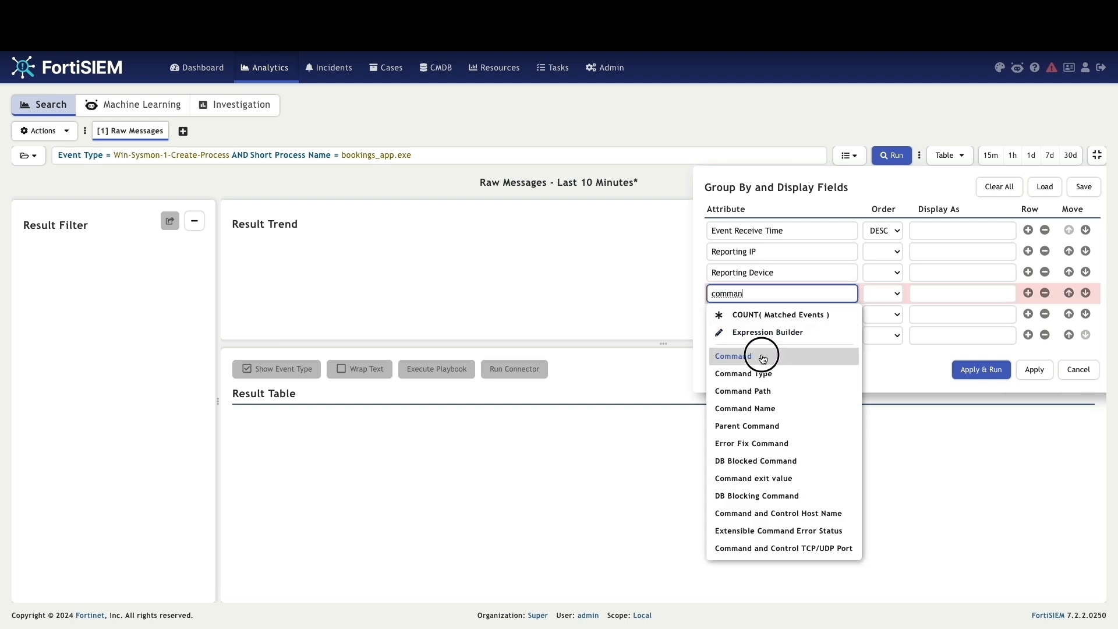
click(732, 356)
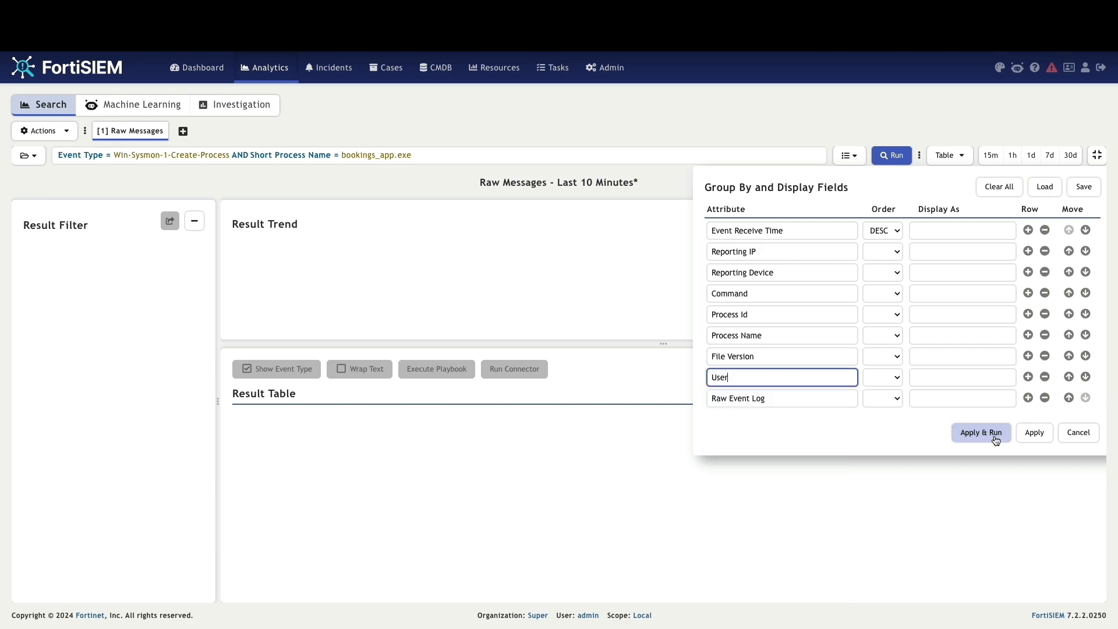
click(980, 432)
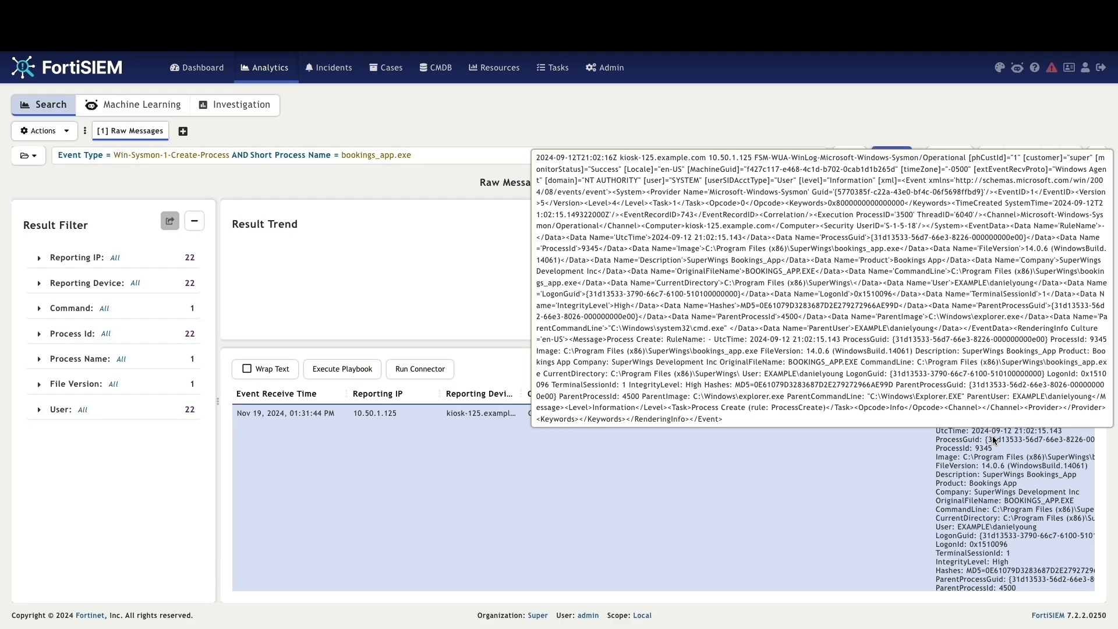
click(40, 257)
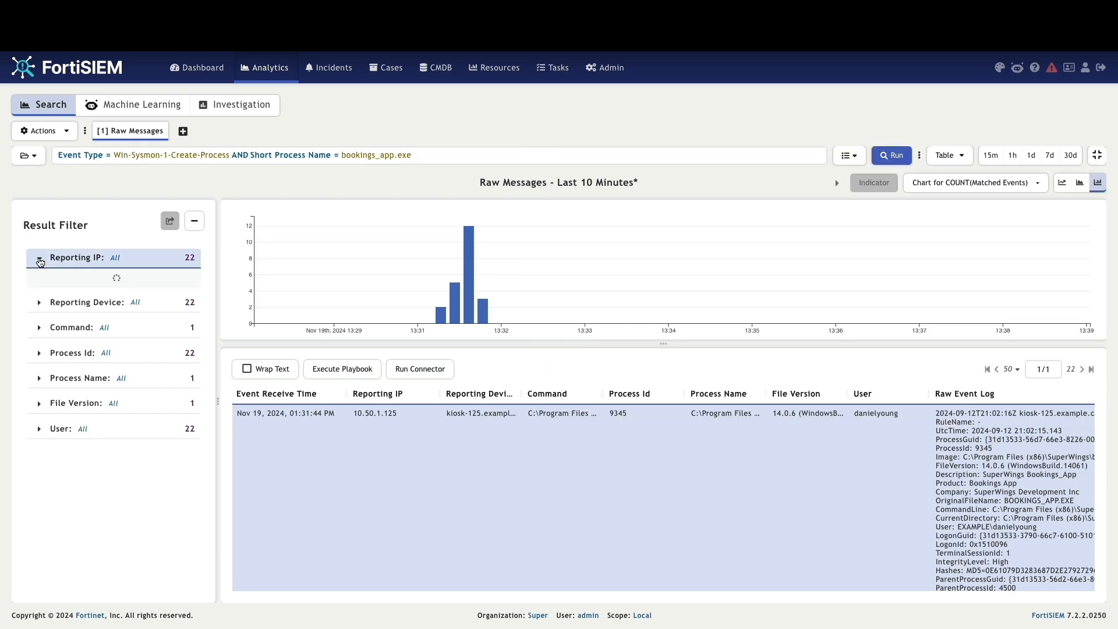
click(40, 259)
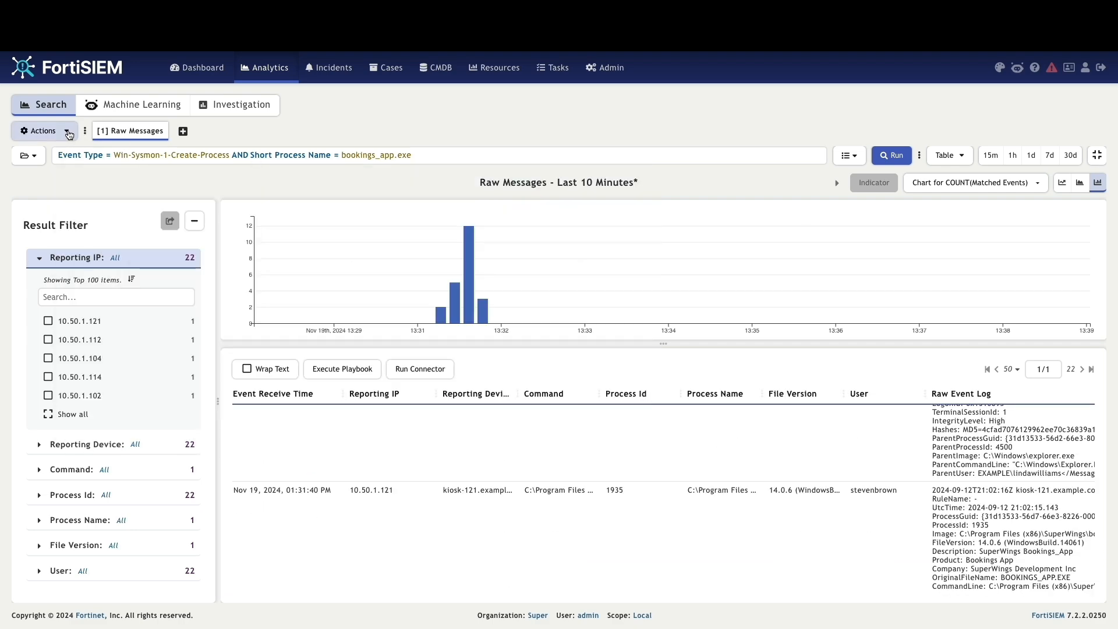
Step: Copy the search into a new tab and clear its display fields to Process Name and File Version
click(45, 130)
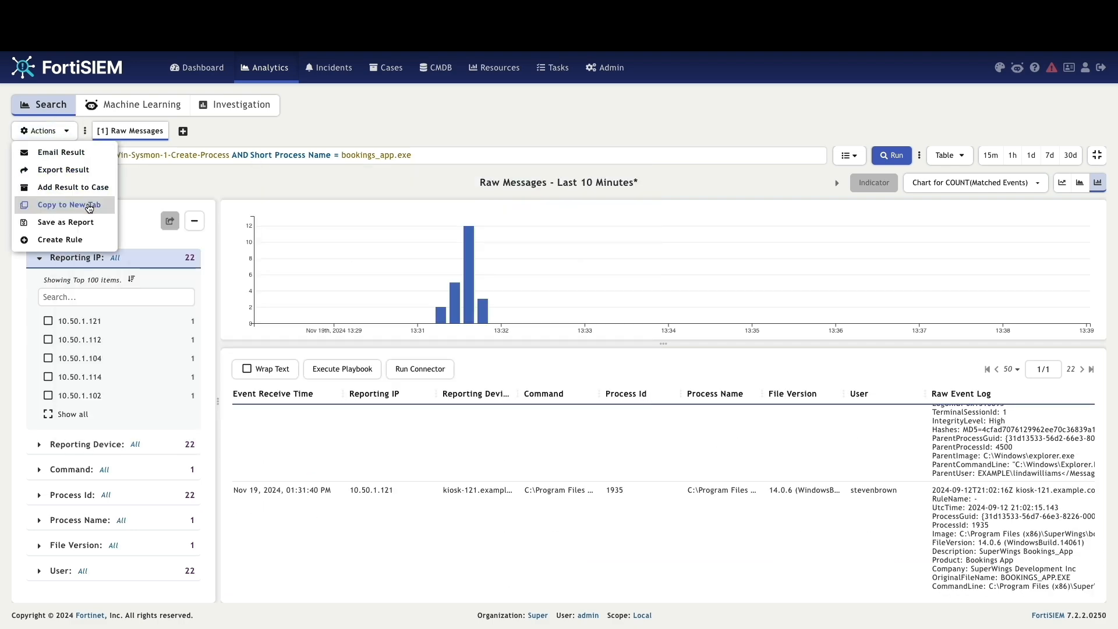
click(73, 203)
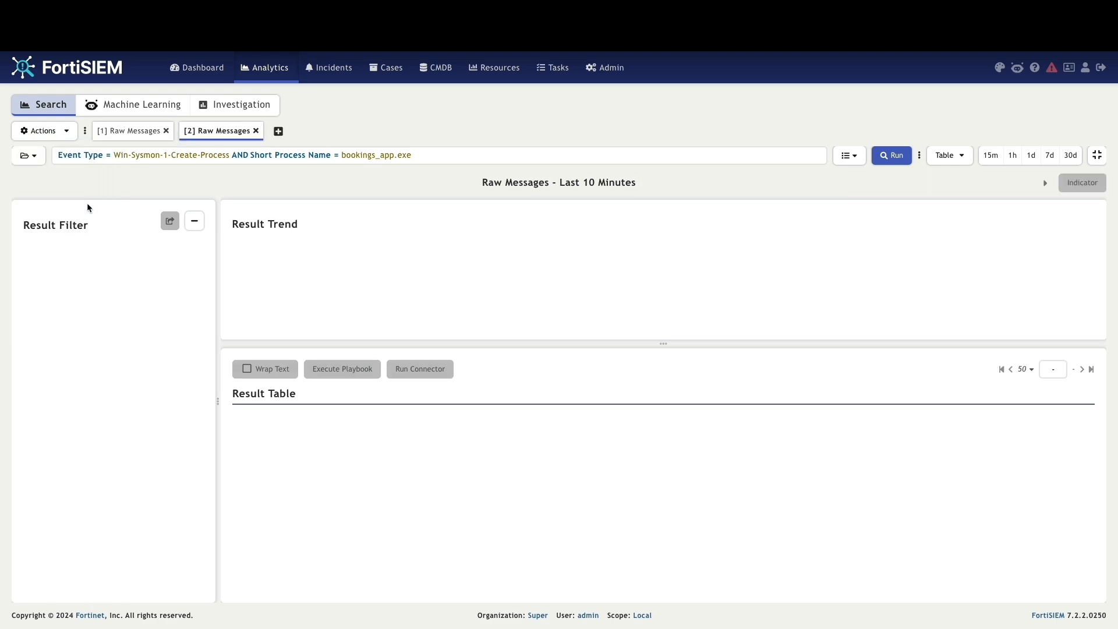
click(849, 155)
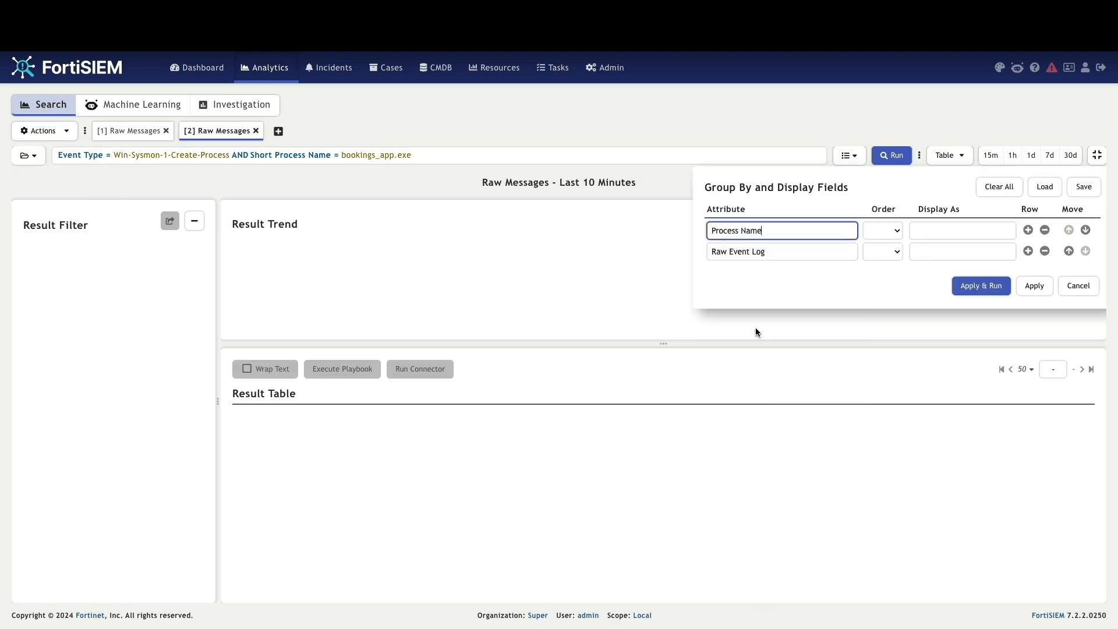
click(1027, 230)
text(md)
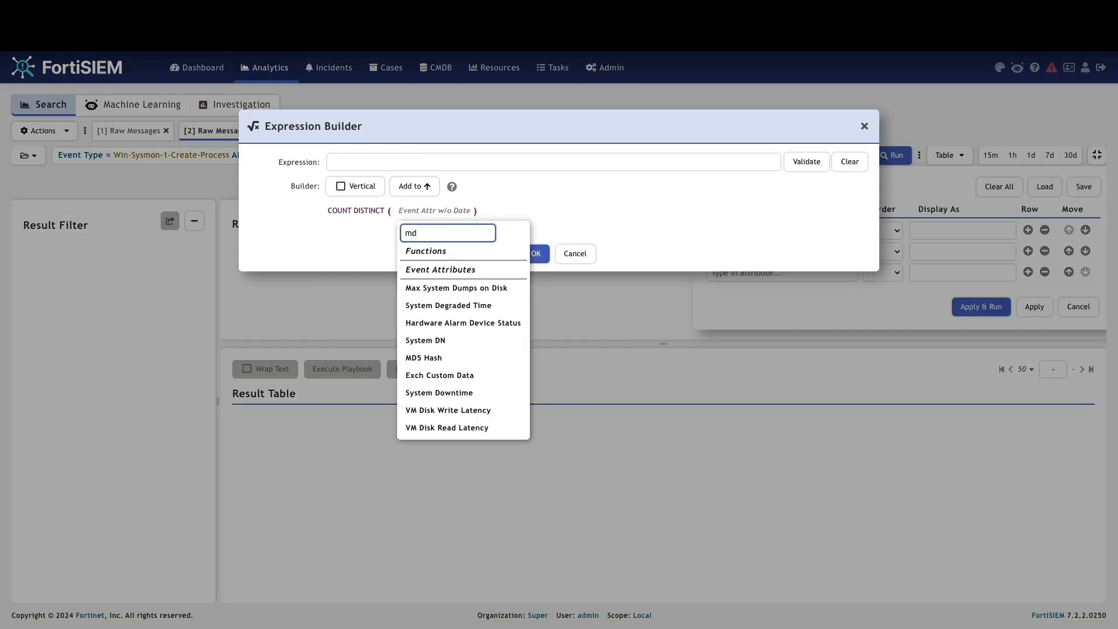
Step: Add a COUNT(DISTINCT MD5 Hash) column and run, showing 2 distinct hashes for version 14.0.6
click(424, 358)
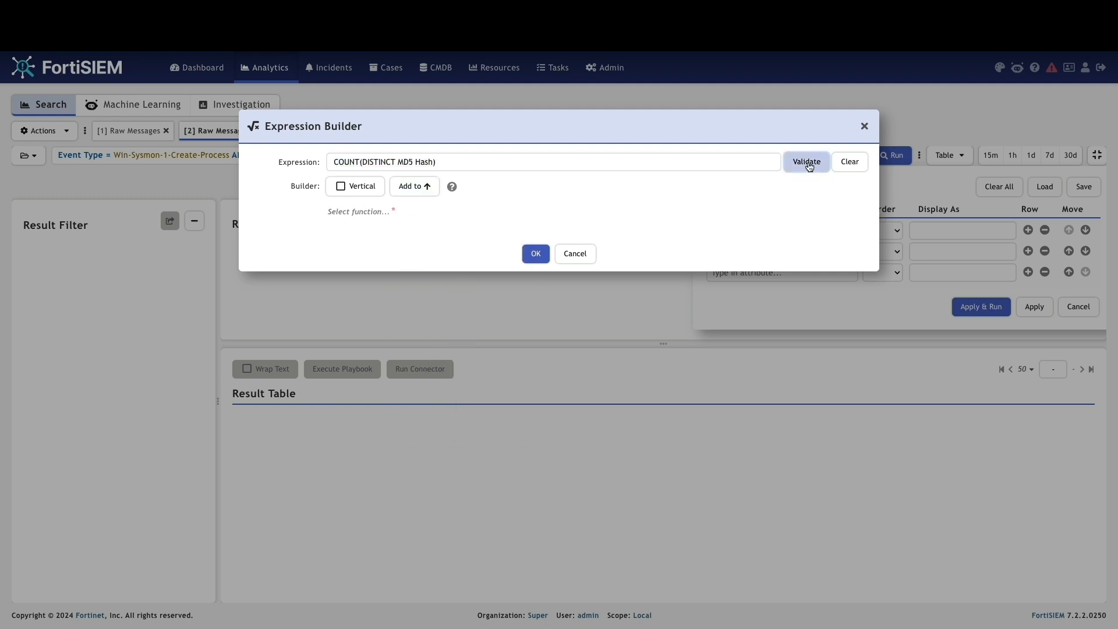
click(536, 254)
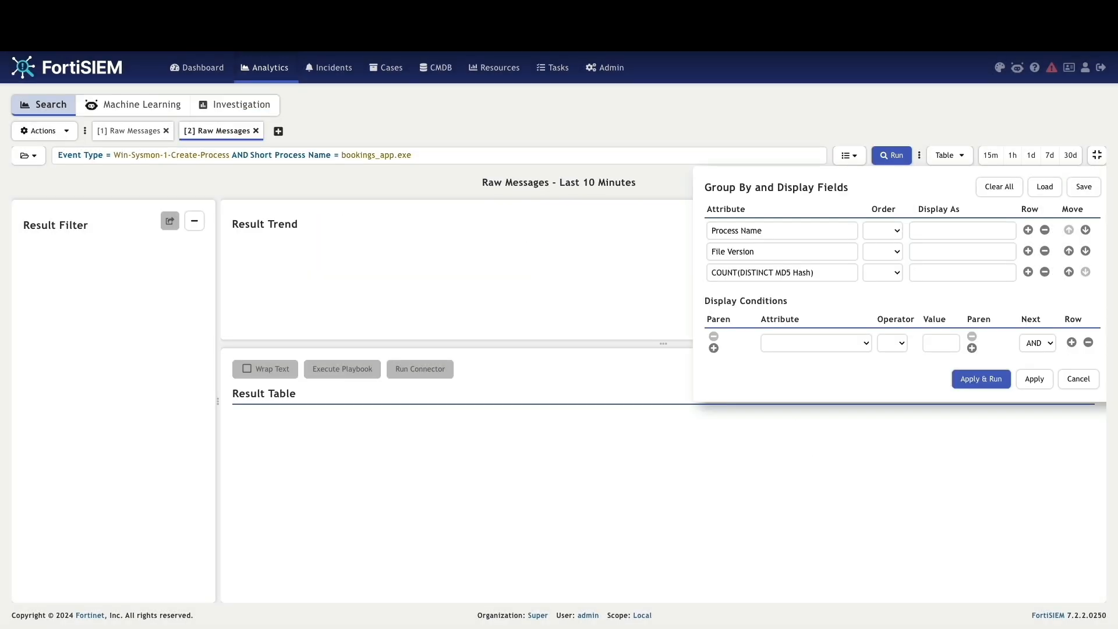
click(980, 379)
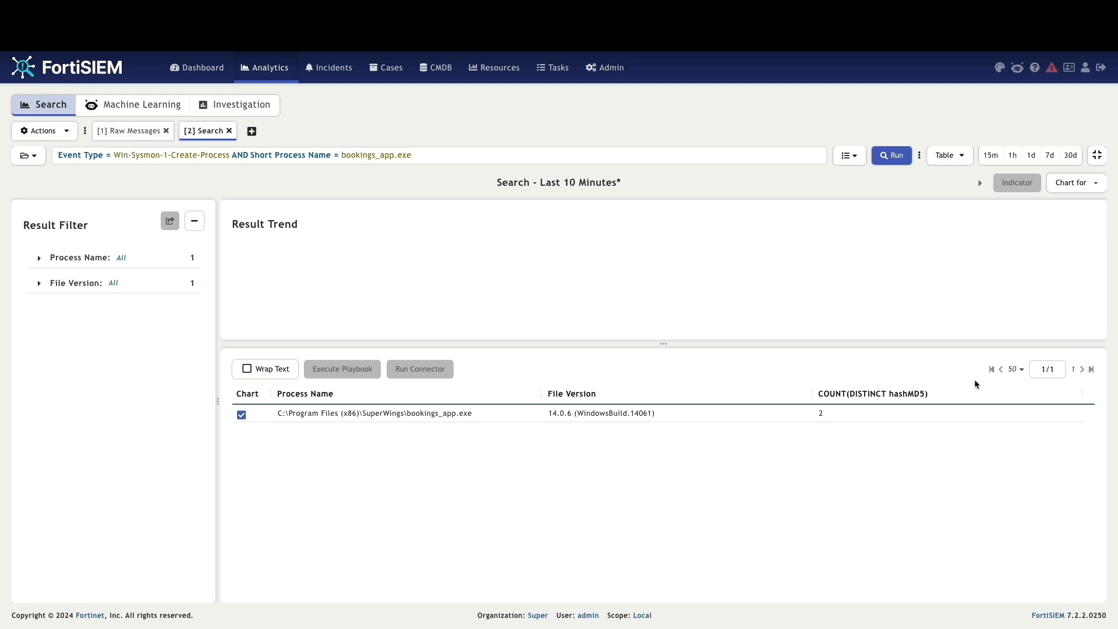
Step: Add an MD5 Hash column to the raw-results search and run it
click(128, 131)
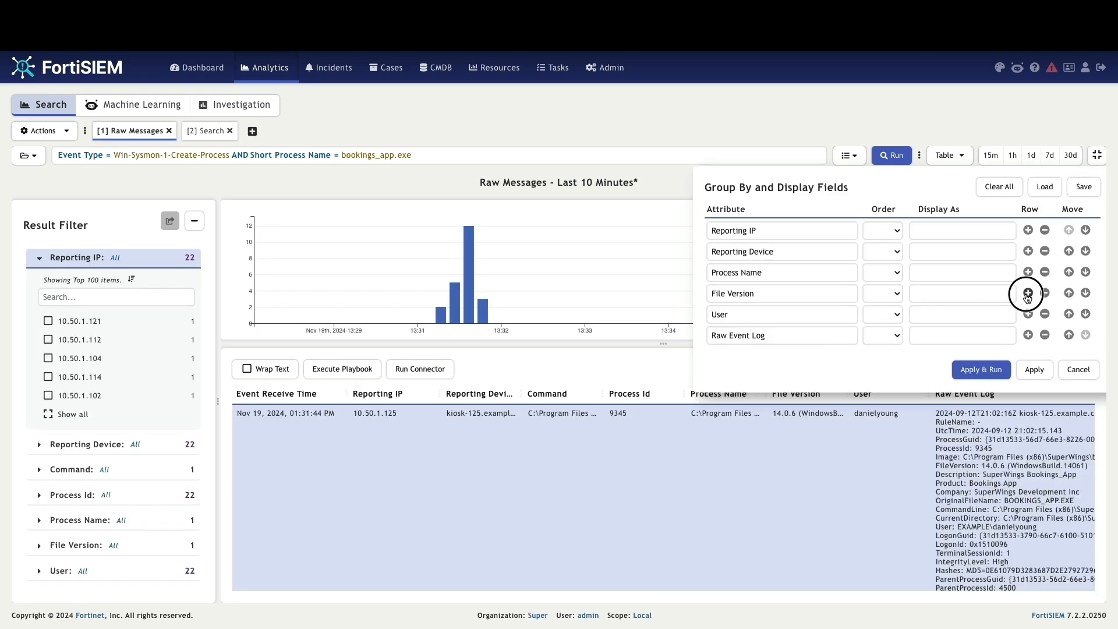
text(md5)
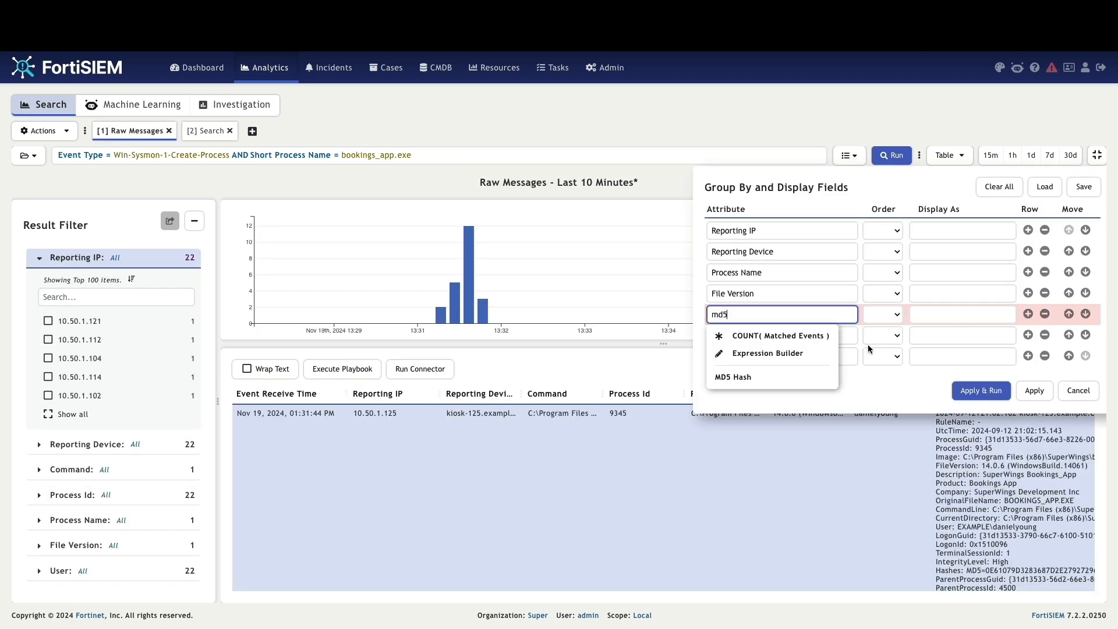
click(733, 378)
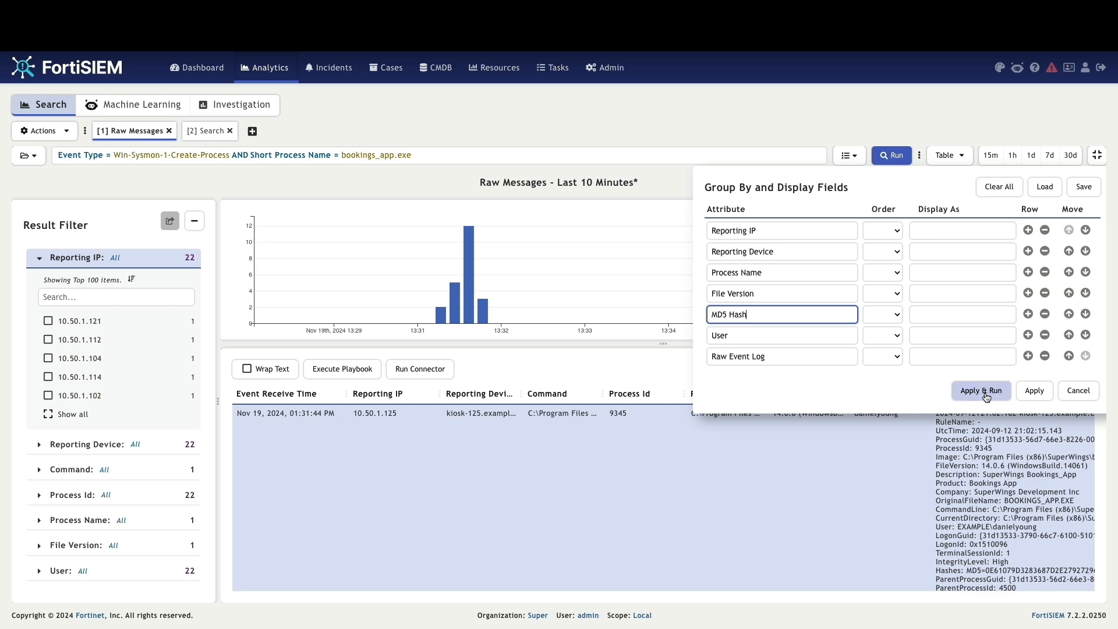
click(981, 391)
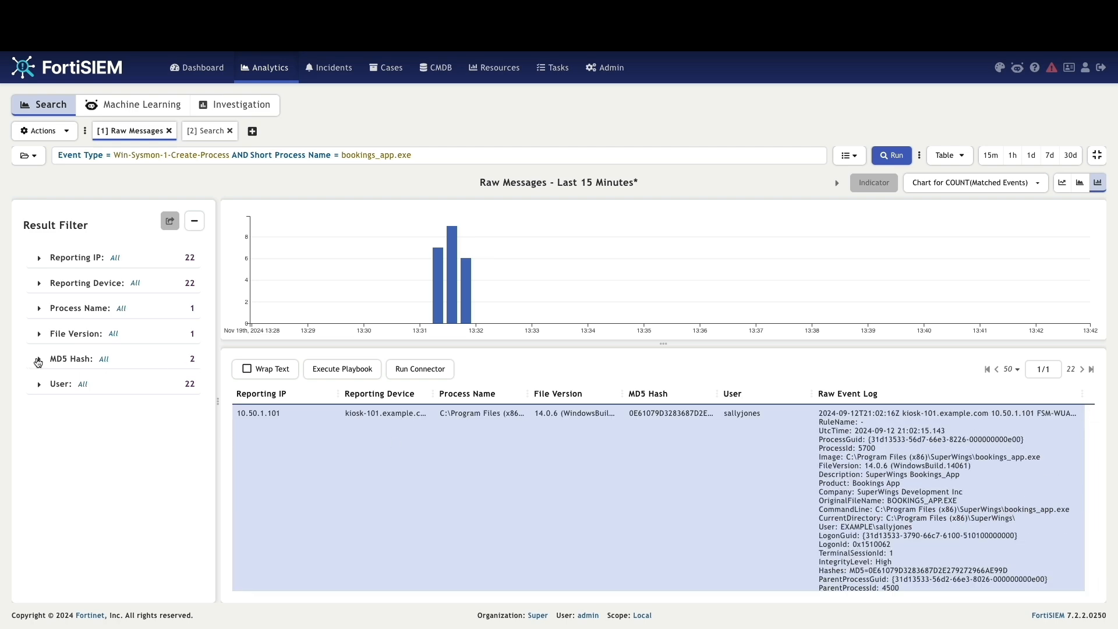
Step: Filter the results to the rarer MD5 hash seen in only 2 events
click(39, 359)
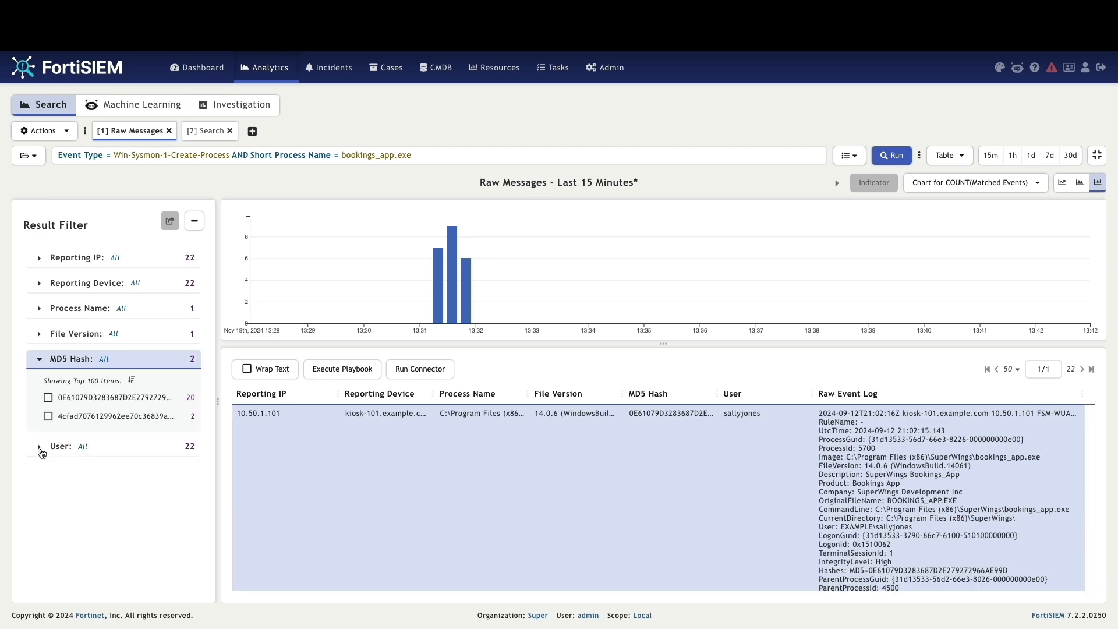
mouse_move(90, 406)
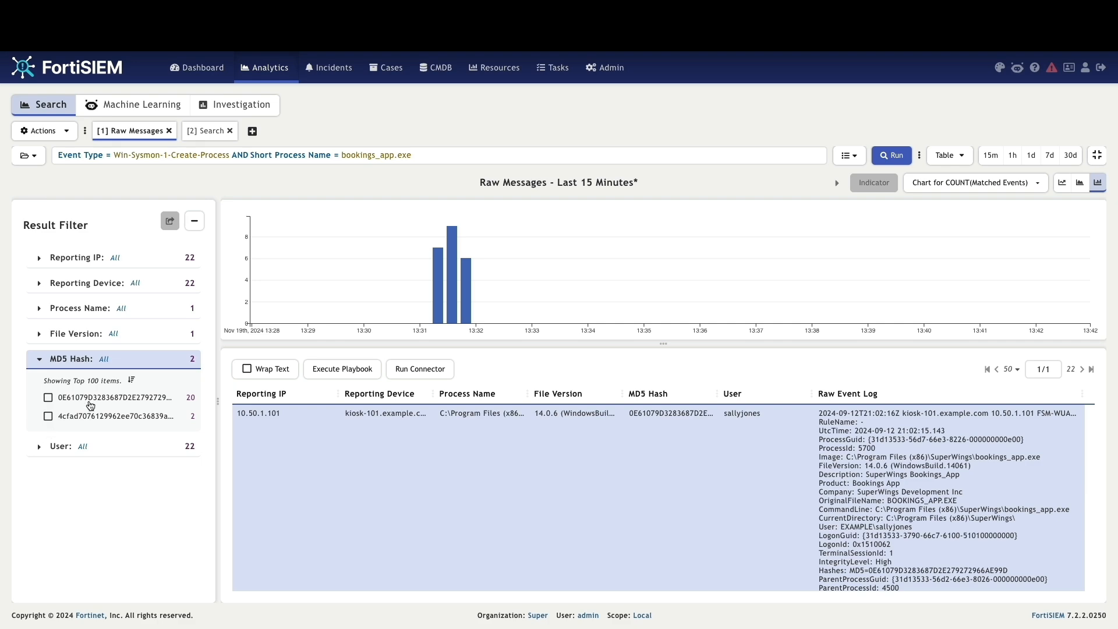
mouse_move(48, 423)
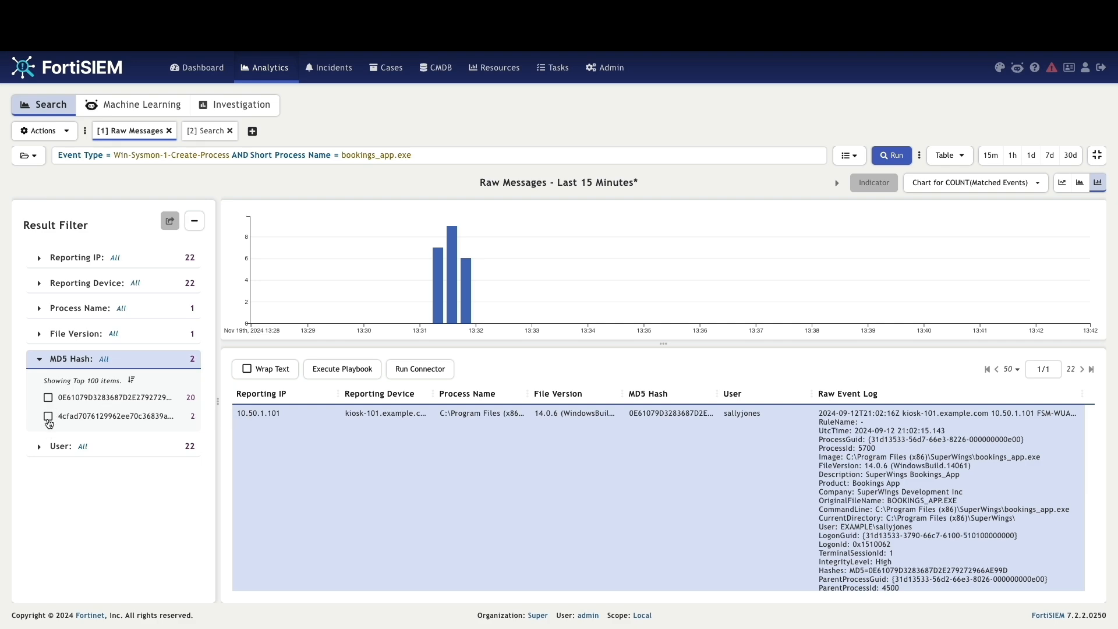
click(48, 416)
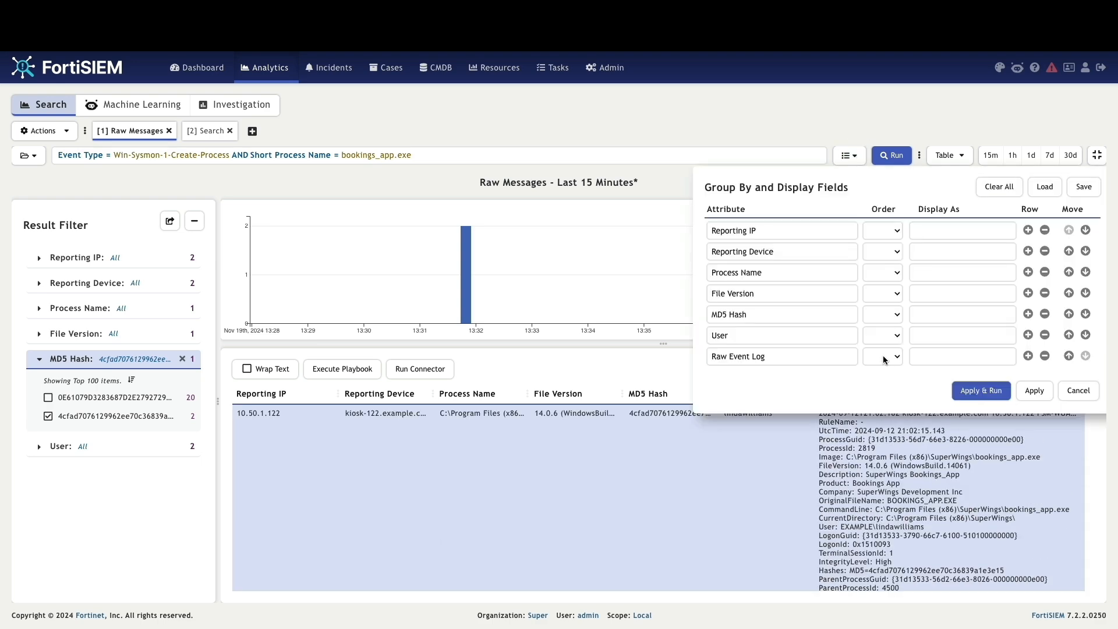
Step: Add Short Process Name, User and Destination TCP/UDP Port display fields
text(short process)
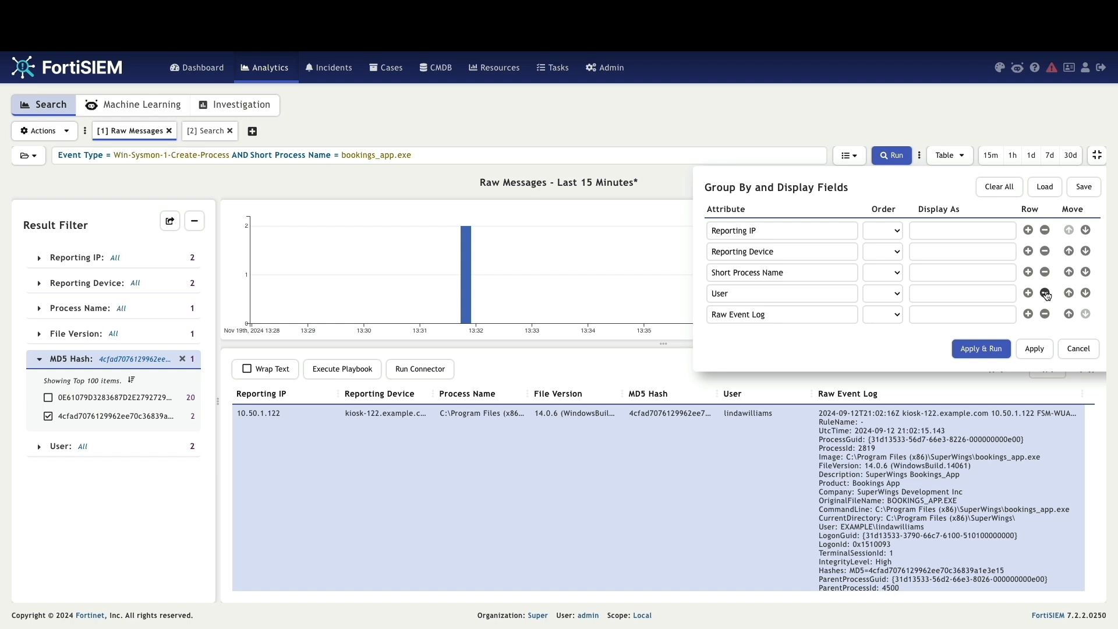
text(Destination TCP/UDP Port)
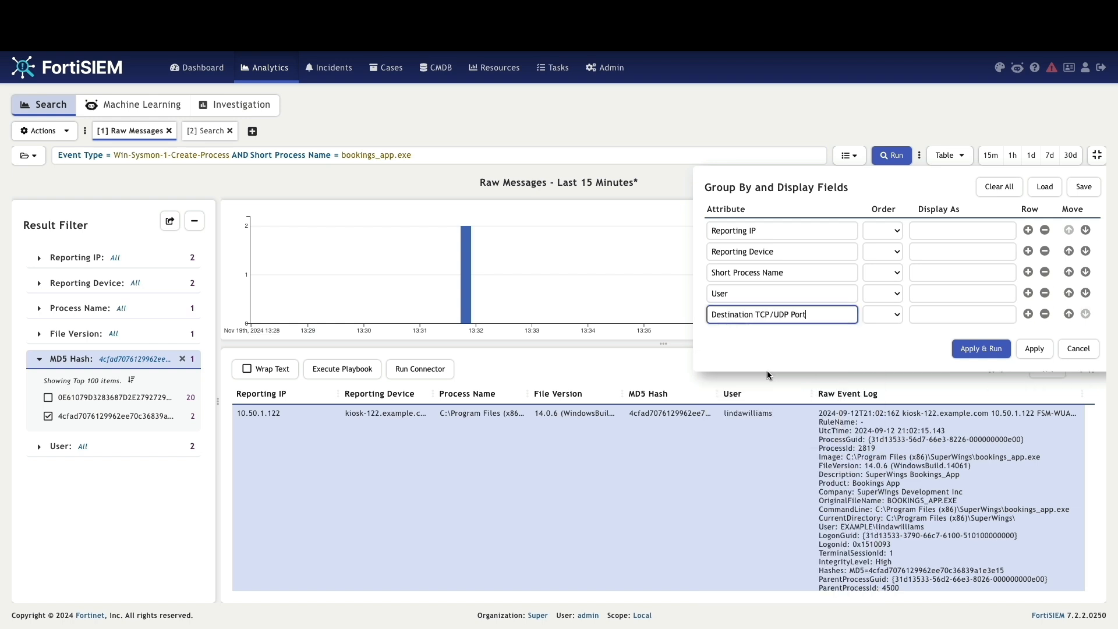
mouse_move(960, 566)
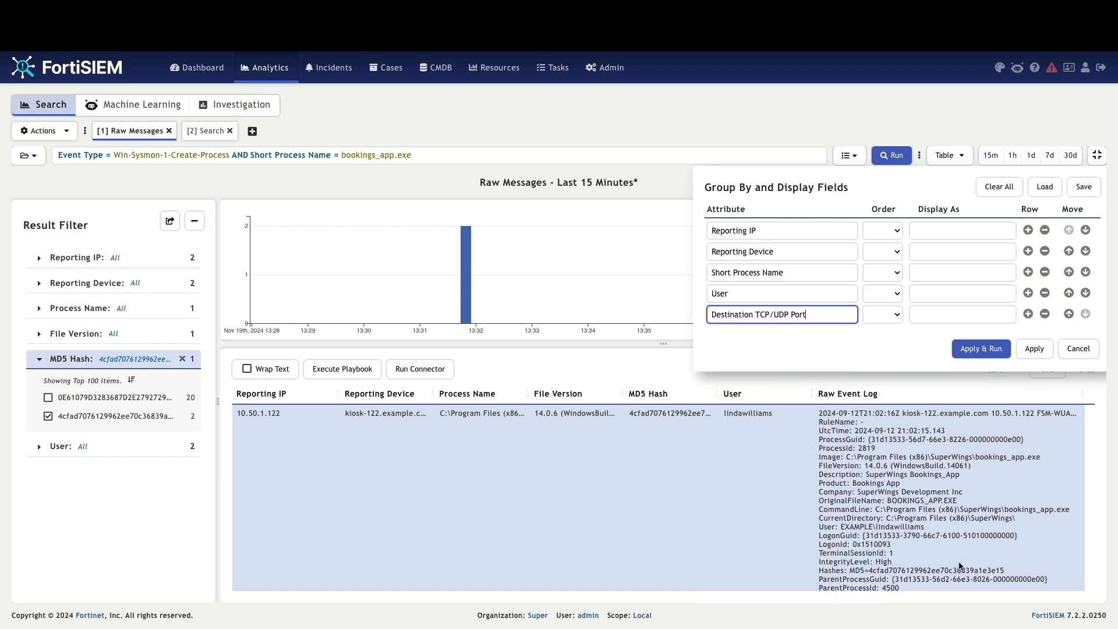
text(co)
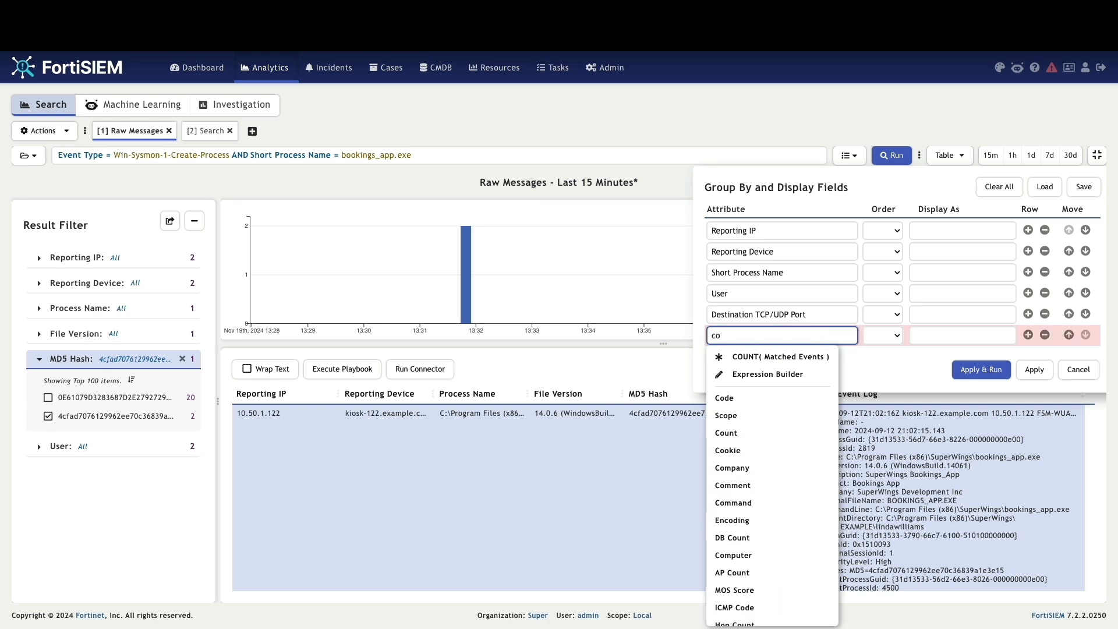
Step: Add a COUNT(DISTINCT Destination IP) computed column via the Expression Builder
click(768, 373)
text(destin)
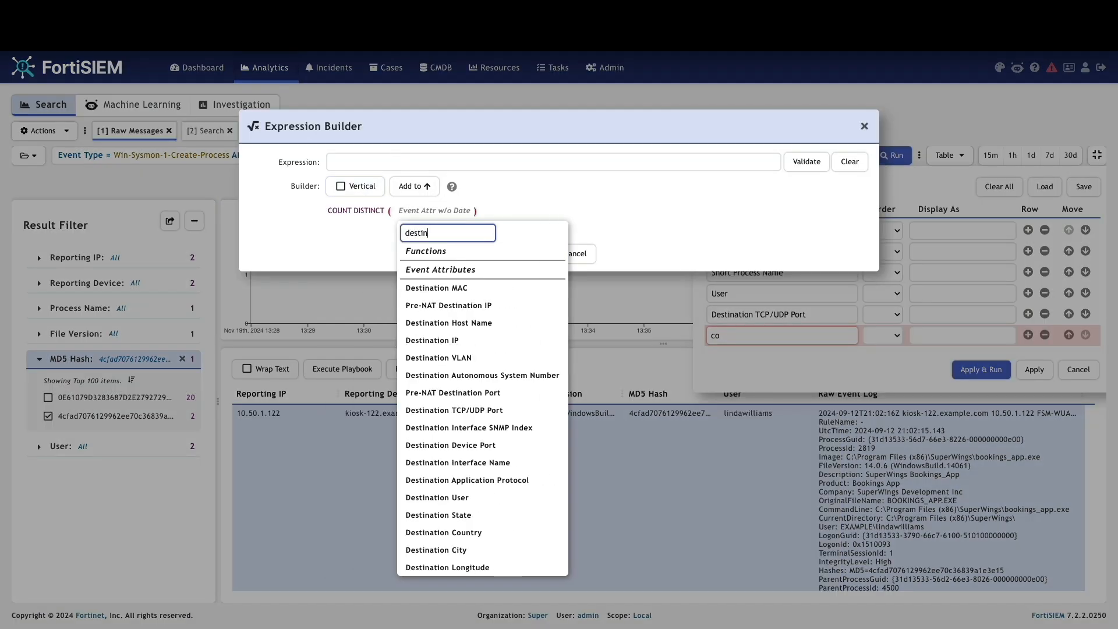
click(431, 340)
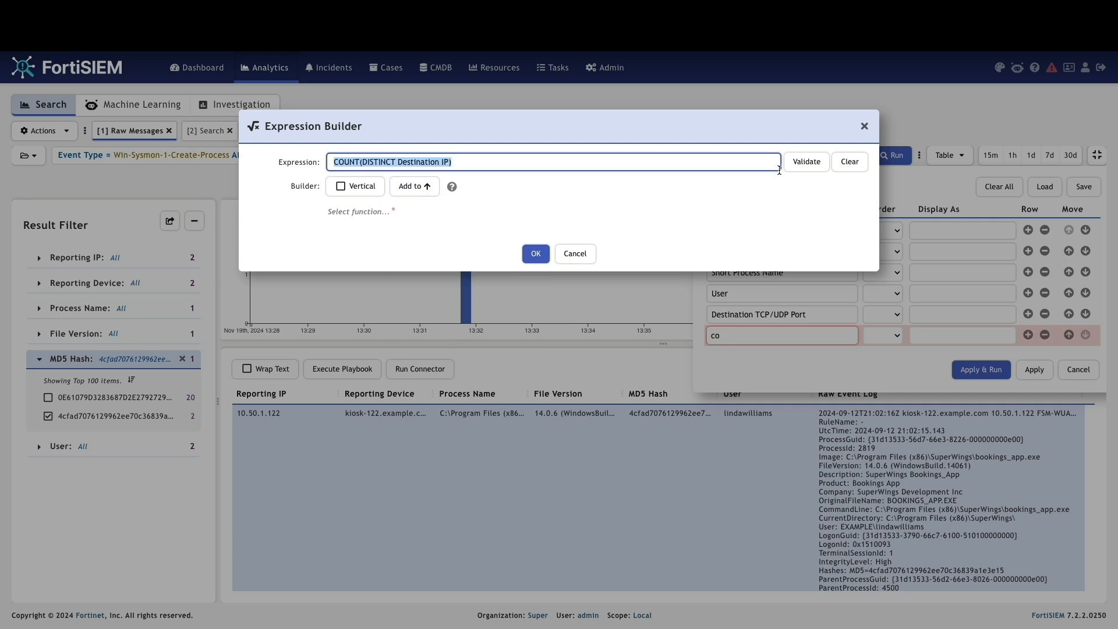
click(535, 253)
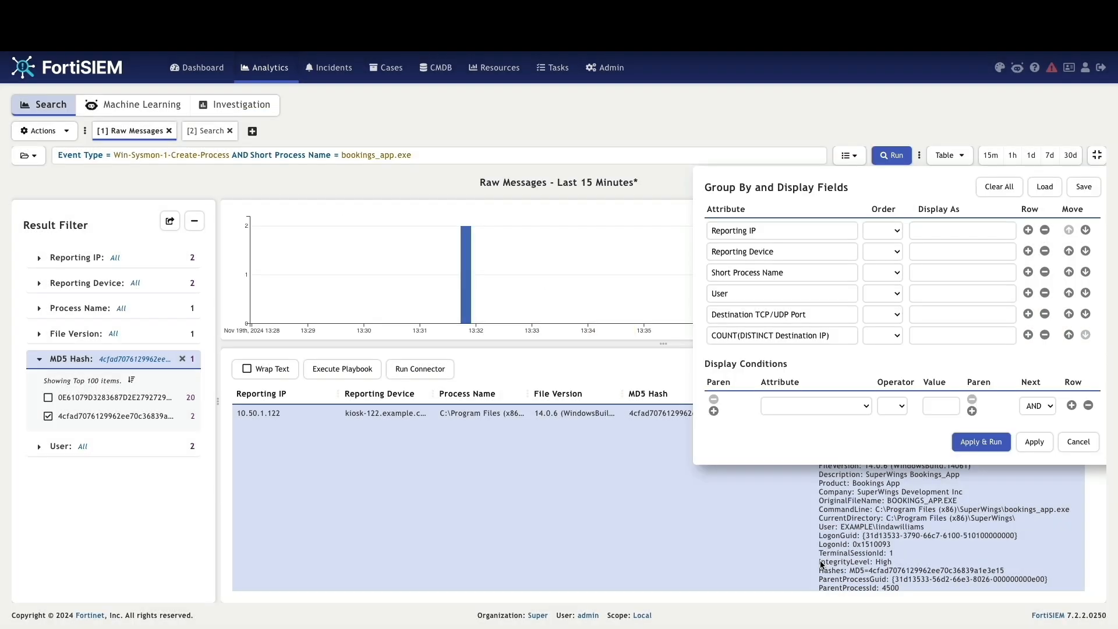
click(892, 405)
text(d)
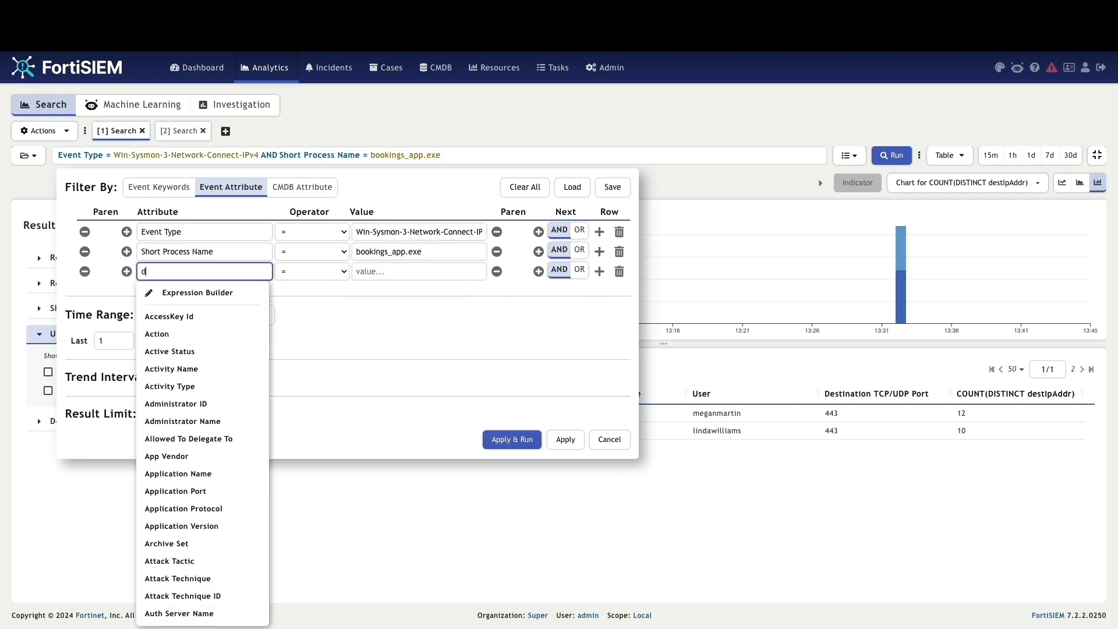
Step: Exclude destination 44.234.198.184, add Destination IP and Destination Country columns, and run the network-connect search
text(estination IP)
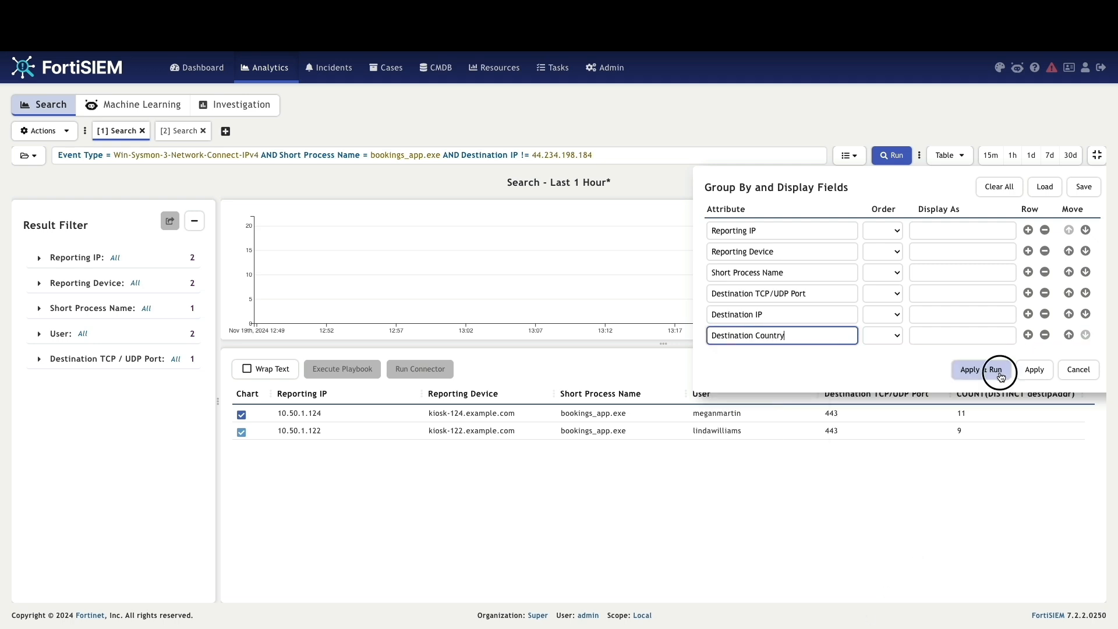
click(982, 371)
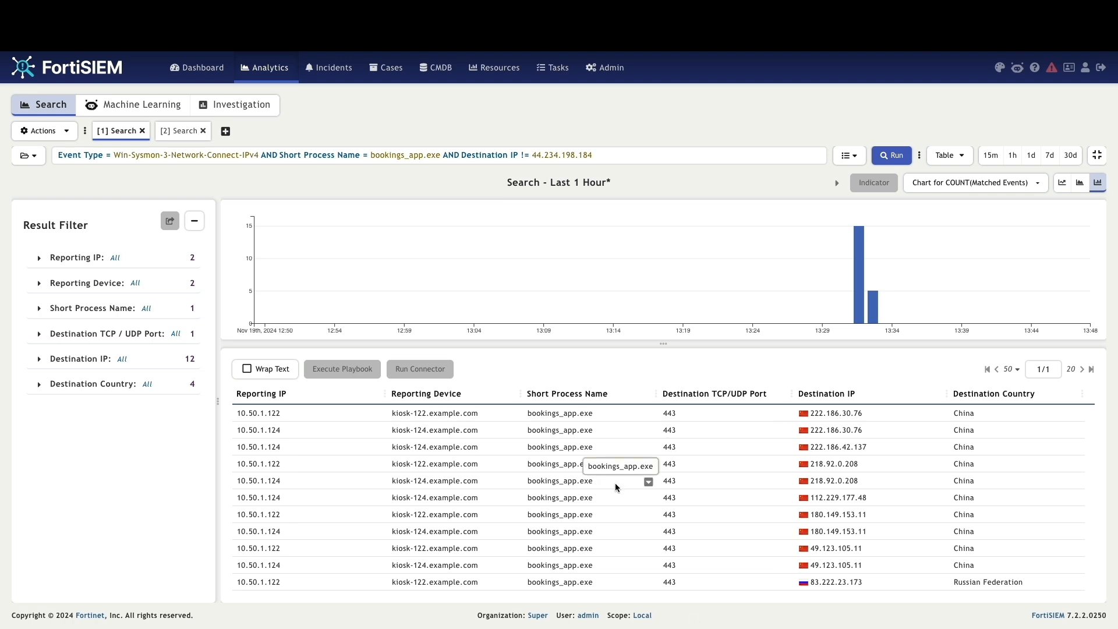
scroll(down, 3)
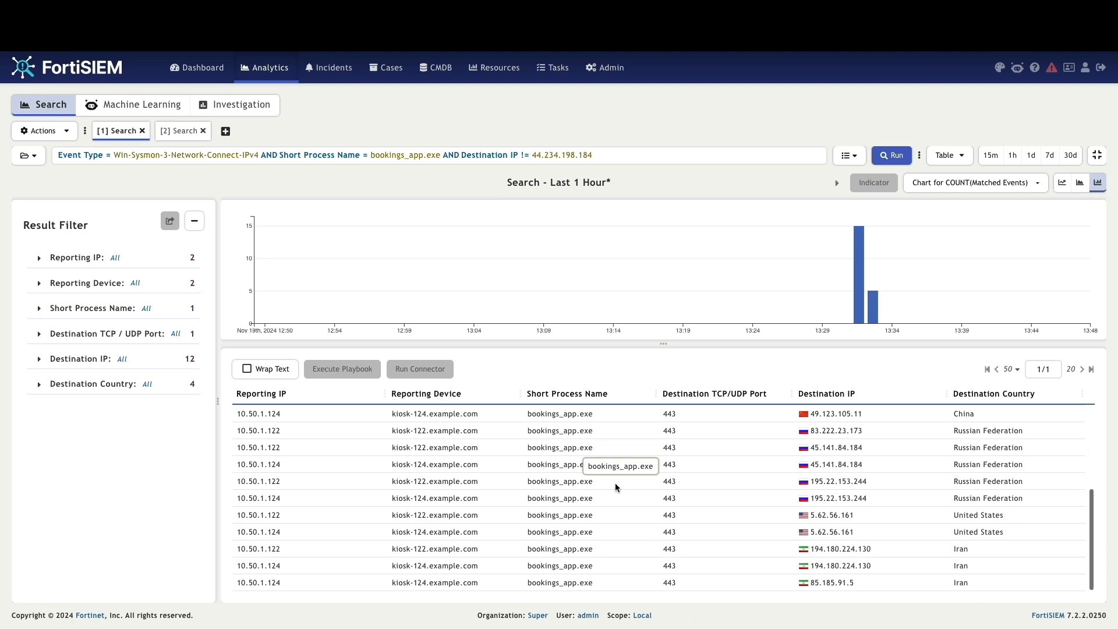